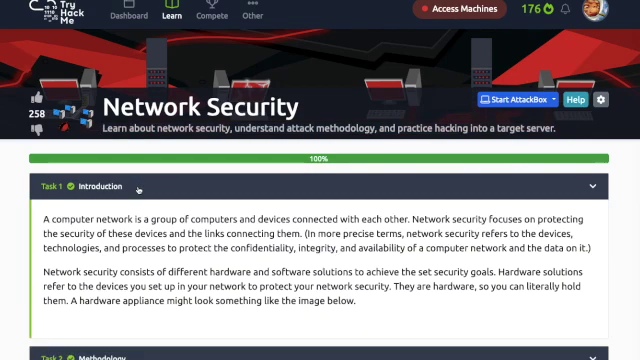
Read the opening Cyber Kill Chain steps, highlighting the VPN concentrator appliance term
{"action": "scroll", "scroll_direction": "down", "scroll_amount": 3}
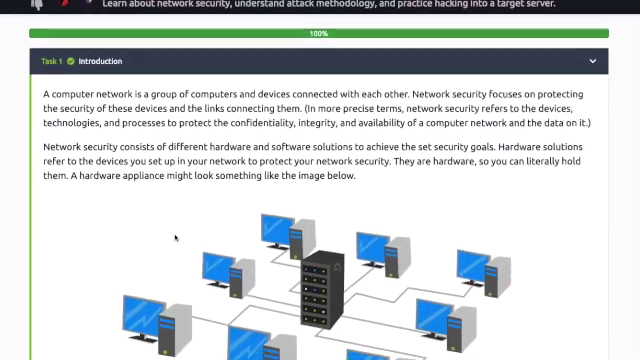
{"action": "scroll", "scroll_direction": "down", "scroll_amount": 3}
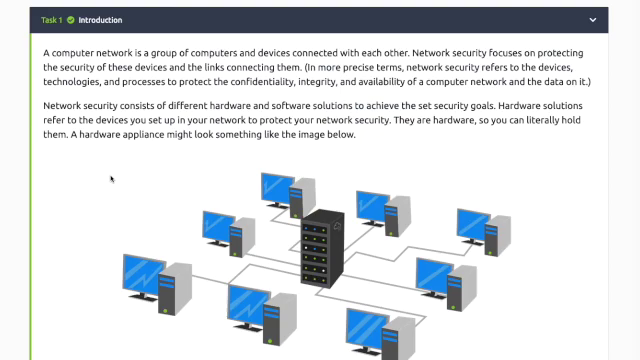
{"action": "scroll", "scroll_direction": "down", "scroll_amount": 3}
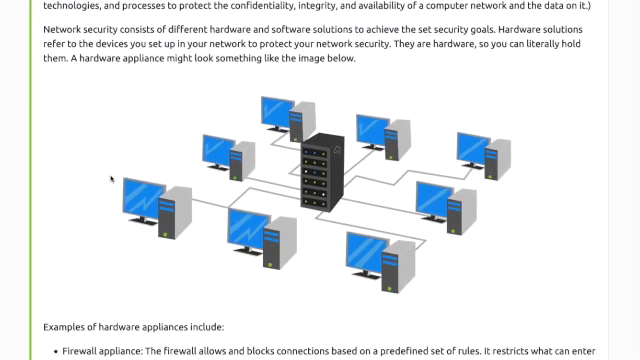
{"action": "scroll", "scroll_direction": "down", "scroll_amount": 3}
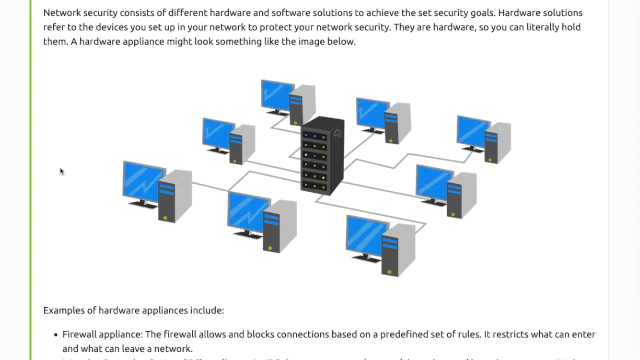
{"action": "scroll", "scroll_direction": "down", "scroll_amount": 3}
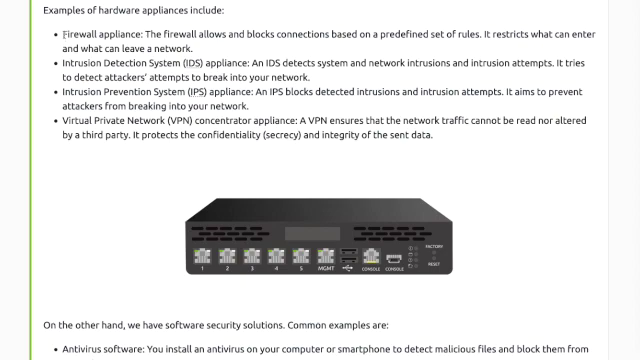
{"action": "double_click", "coordinate": [90, 36]}
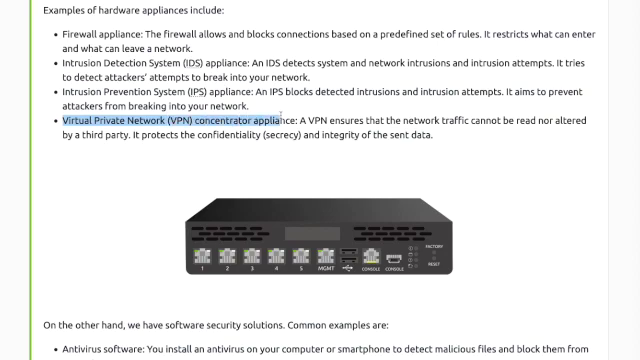
{"action": "mouse_move", "coordinate": [256, 168]}
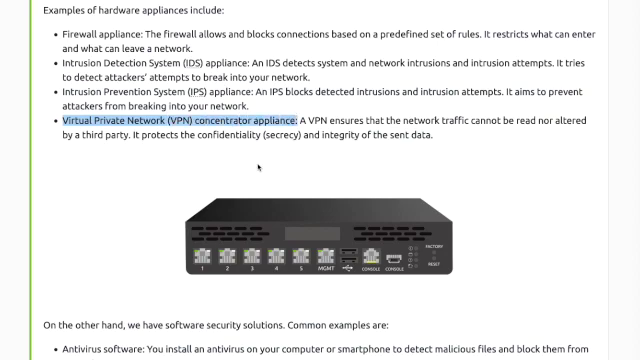
Continue through the middle steps and highlight the Windows Defender Firewall question
{"action": "scroll", "scroll_direction": "down", "scroll_amount": 3}
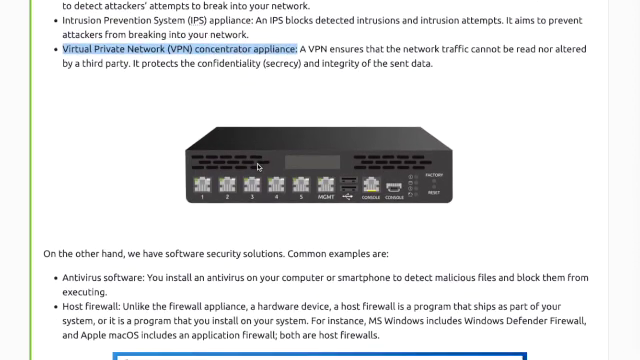
{"action": "scroll", "scroll_direction": "down", "scroll_amount": 3}
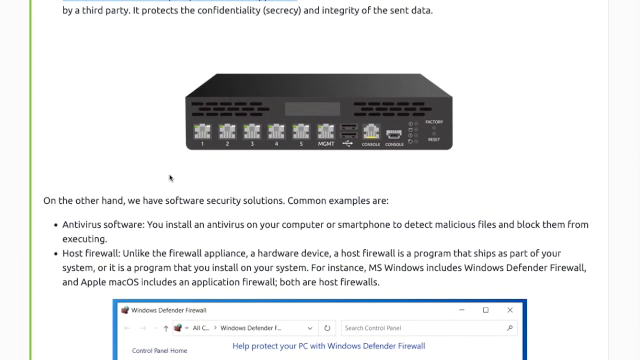
{"action": "scroll", "scroll_direction": "down", "scroll_amount": 3}
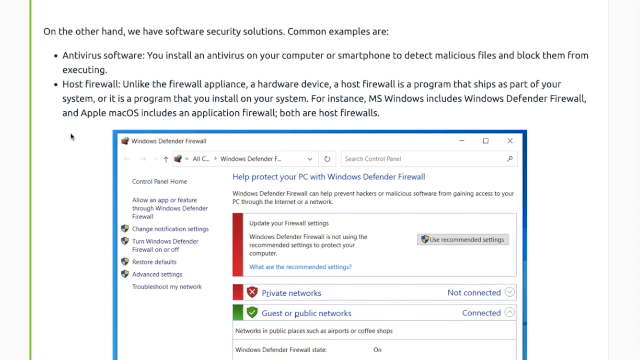
{"action": "scroll", "scroll_direction": "down", "scroll_amount": 3}
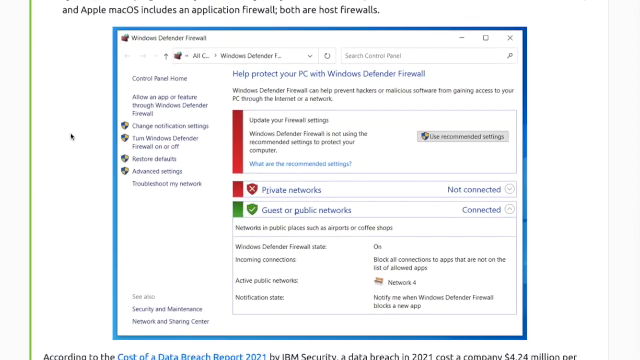
{"action": "scroll", "scroll_direction": "down", "scroll_amount": 3}
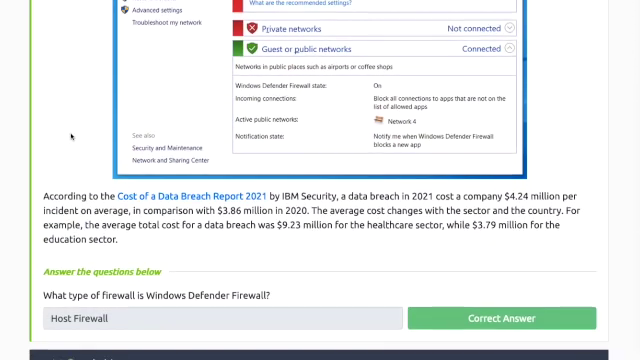
{"action": "scroll", "scroll_direction": "down", "scroll_amount": 3}
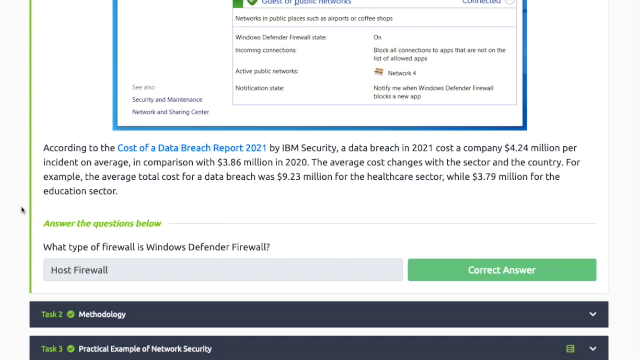
{"action": "scroll", "scroll_direction": "down", "scroll_amount": 3}
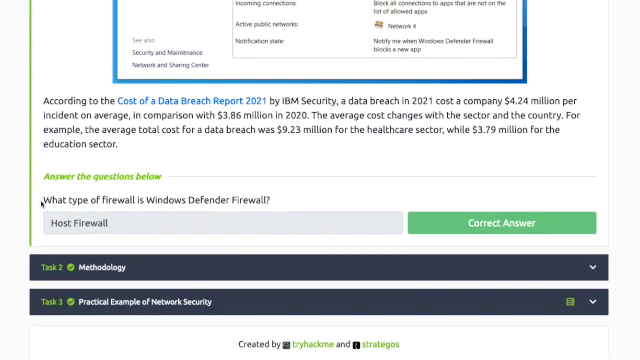
{"action": "left_click_drag", "start_coordinate": [42, 198], "coordinate": [278, 198]}
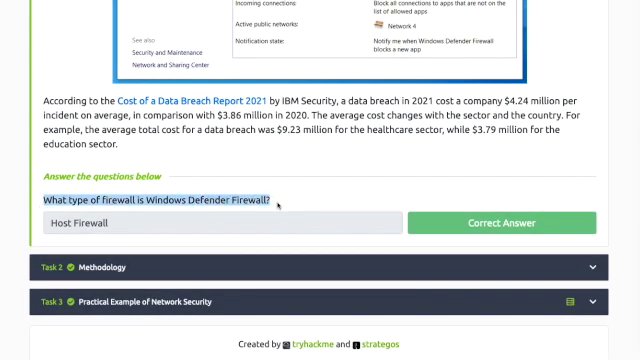
Read the remaining steps down to Actions on Objectives
{"action": "scroll", "scroll_direction": "up", "scroll_amount": 3}
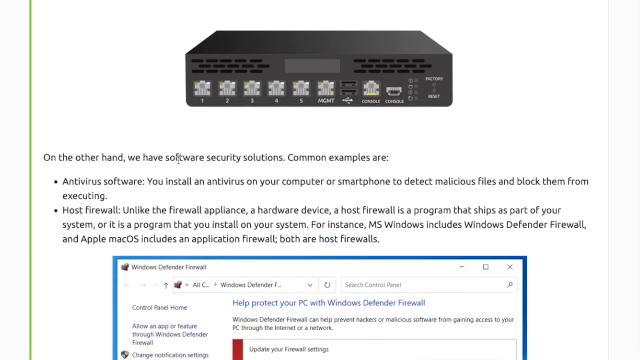
{"action": "scroll", "scroll_direction": "down", "scroll_amount": 3}
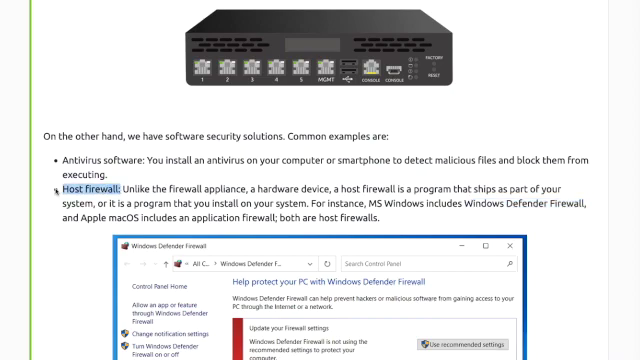
{"action": "scroll", "scroll_direction": "down", "scroll_amount": 3}
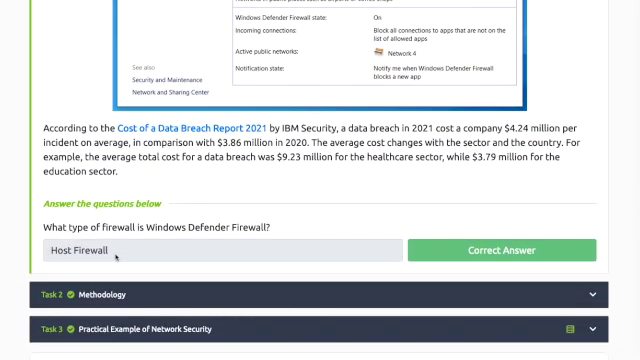
{"action": "scroll", "scroll_direction": "down", "scroll_amount": 3}
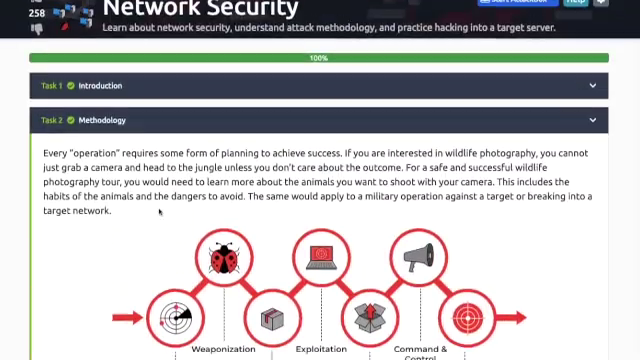
{"action": "scroll", "scroll_direction": "down", "scroll_amount": 3}
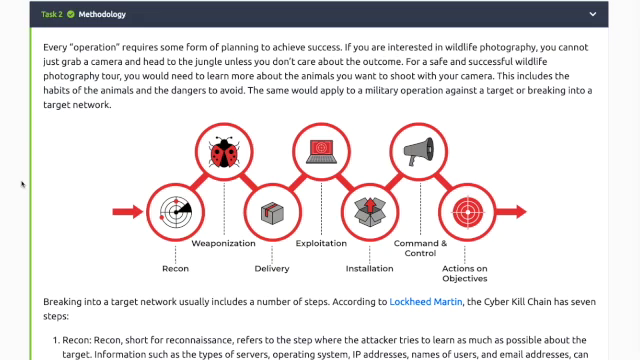
{"action": "scroll", "scroll_direction": "down", "scroll_amount": 3}
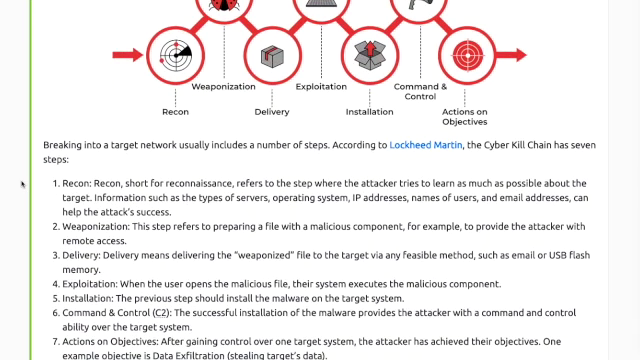
{"action": "scroll", "scroll_direction": "down", "scroll_amount": 3}
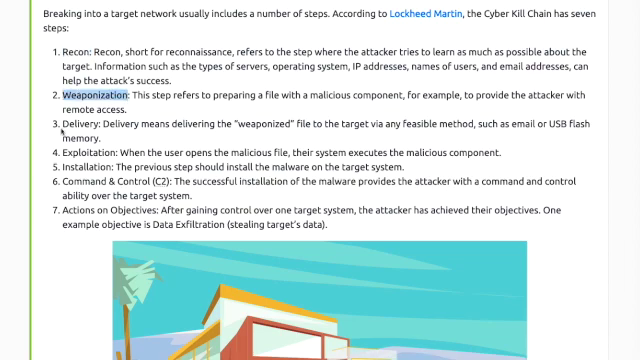
{"action": "double_click", "coordinate": [80, 124]}
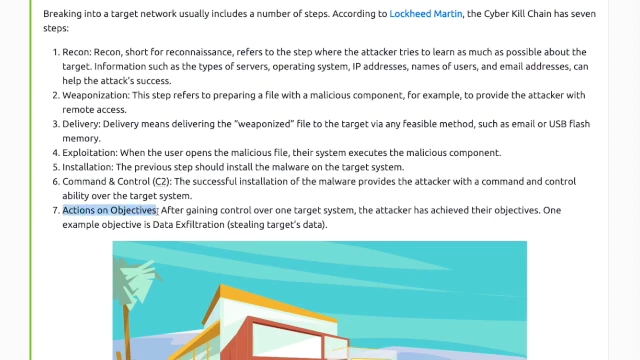
{"action": "scroll", "scroll_direction": "down", "scroll_amount": 3}
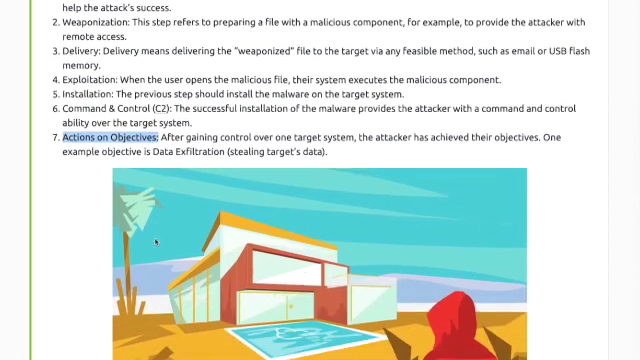
{"action": "scroll", "scroll_direction": "down", "scroll_amount": 3}
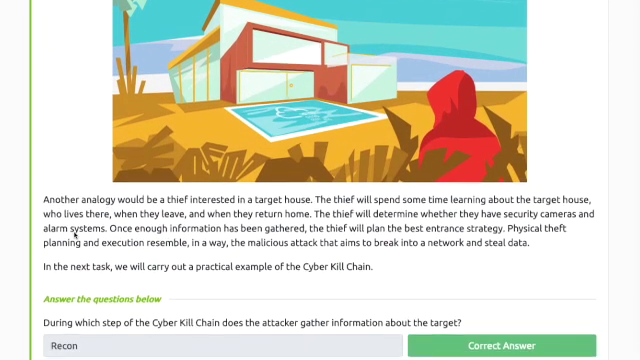
{"action": "scroll", "scroll_direction": "down", "scroll_amount": 3}
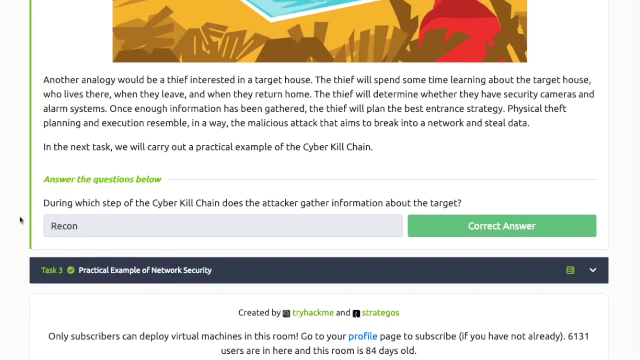
{"action": "scroll", "scroll_direction": "down", "scroll_amount": 3}
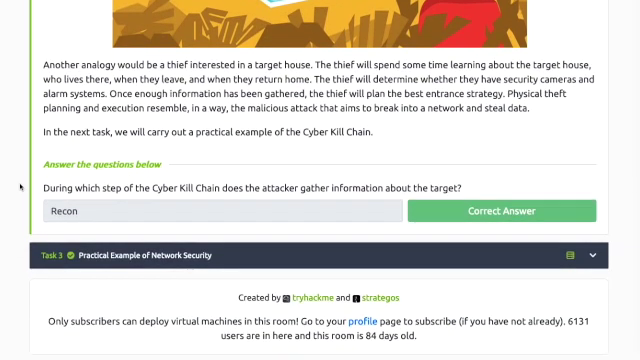
{"action": "double_click", "coordinate": [56, 188]}
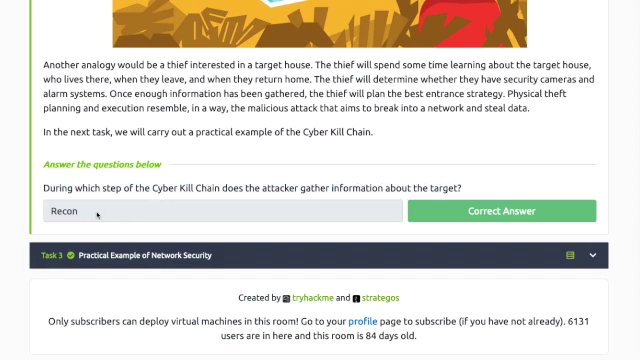
{"action": "scroll", "scroll_direction": "up", "scroll_amount": 3}
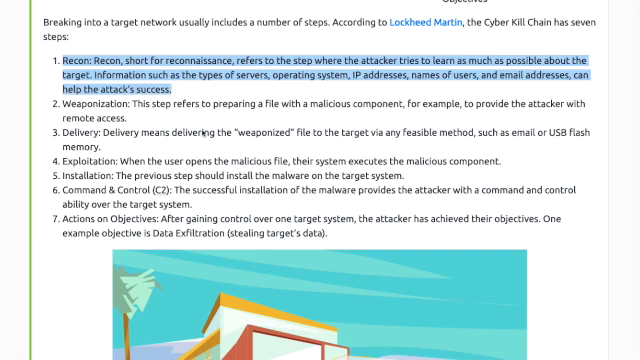
{"action": "scroll", "scroll_direction": "down", "scroll_amount": 3}
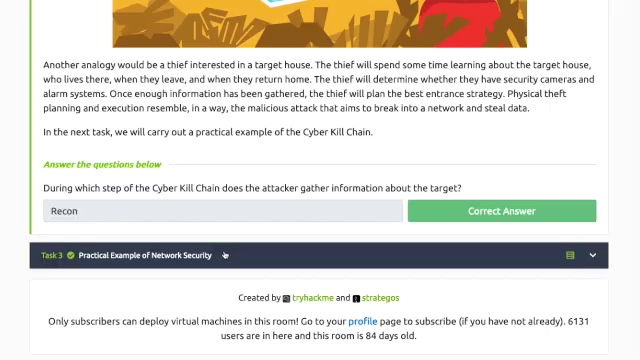
Start the Task 3 target machine and let the AttackBox open in split view
{"action": "scroll", "scroll_direction": "down", "scroll_amount": 3}
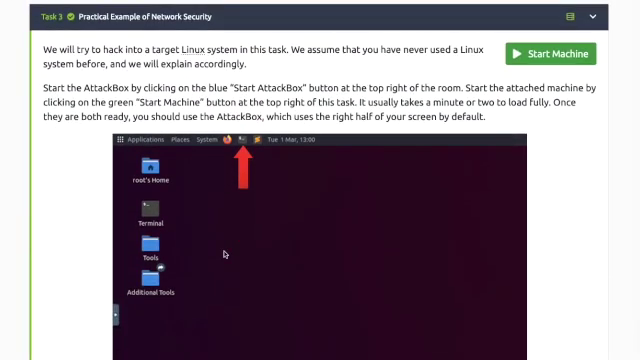
{"action": "left_click", "coordinate": [554, 54]}
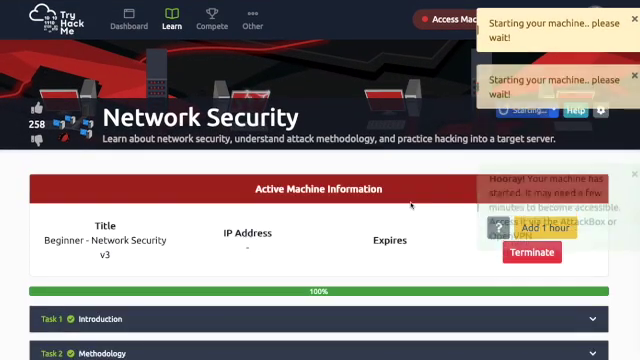
{"action": "scroll", "scroll_direction": "down", "scroll_amount": 3}
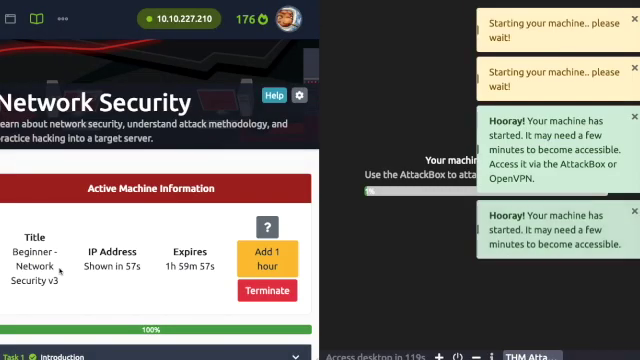
{"action": "scroll", "scroll_direction": "down", "scroll_amount": 3}
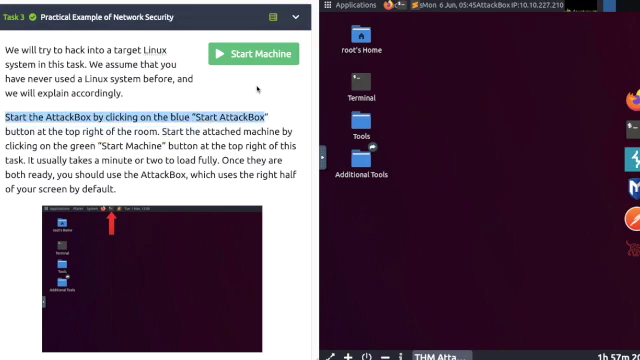
Scroll the task text down to the Recon nmap step beside the AttackBox terminal
{"action": "scroll", "scroll_direction": "down", "scroll_amount": 3}
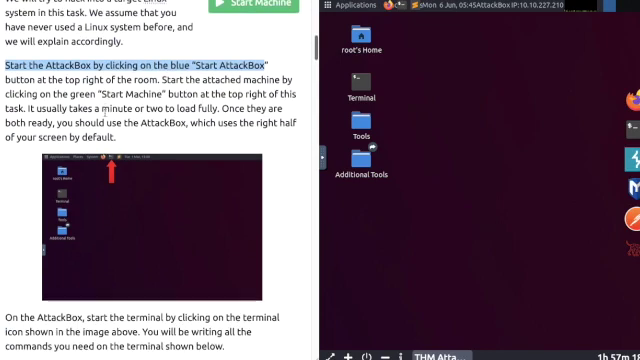
{"action": "scroll", "scroll_direction": "down", "scroll_amount": 3}
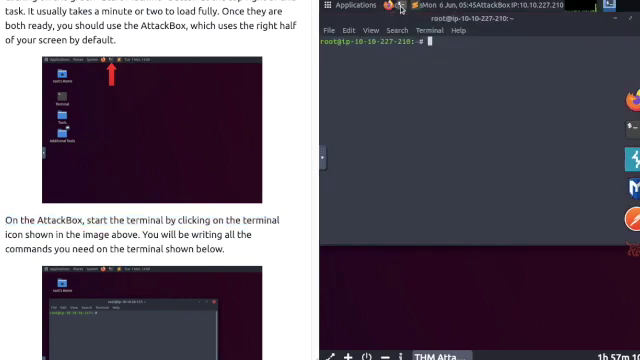
{"action": "scroll", "scroll_direction": "down", "scroll_amount": 3}
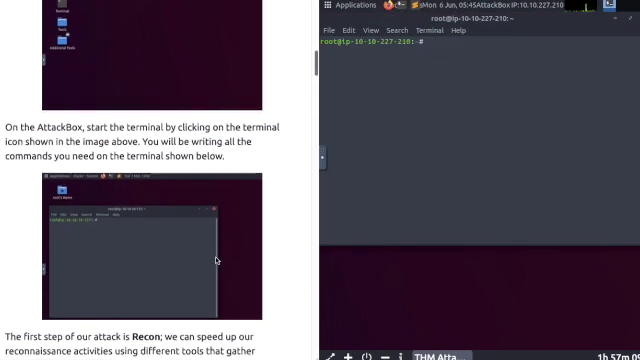
{"action": "scroll", "scroll_direction": "down", "scroll_amount": 3}
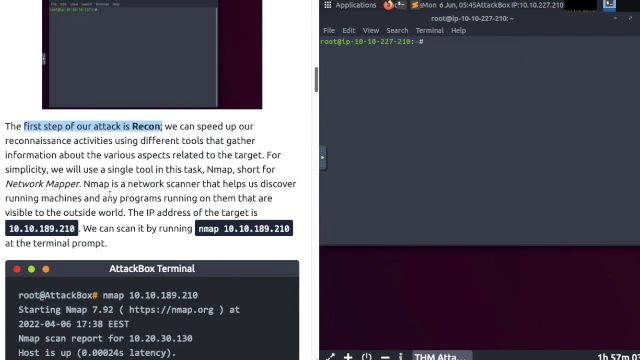
Run nmap against the 10.10. target IP, revealing open FTP, SSH and HTTP ports
{"action": "scroll", "scroll_direction": "down", "scroll_amount": 3}
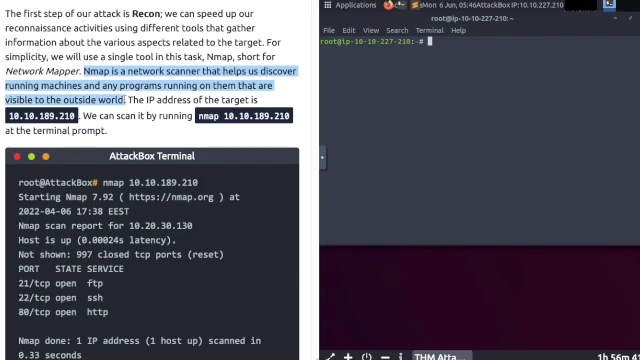
{"action": "scroll", "scroll_direction": "down", "scroll_amount": 3}
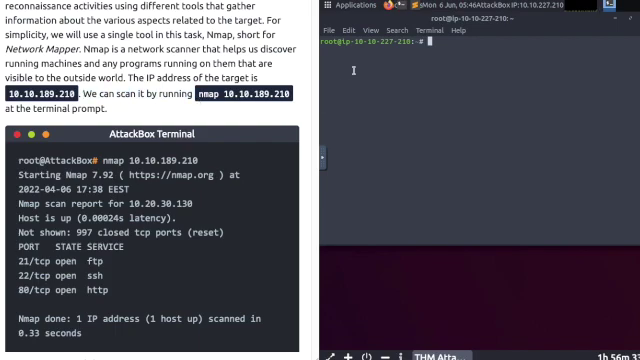
{"action": "type", "text": "nm"}
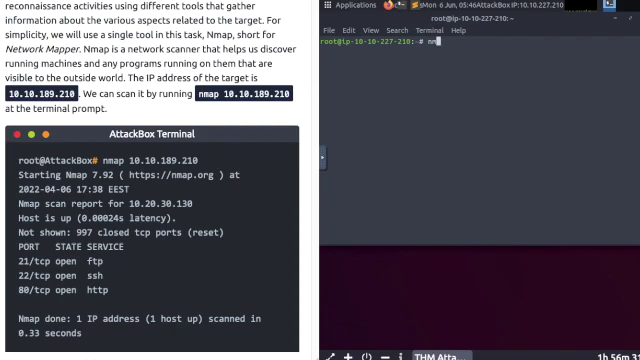
{"action": "type", "text": "nmap"}
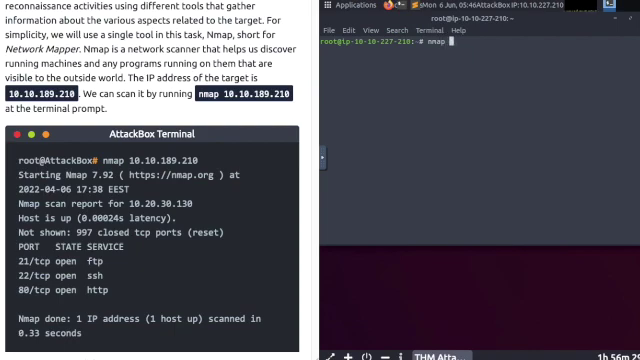
{"action": "type", "text": "10.10.189.210"}
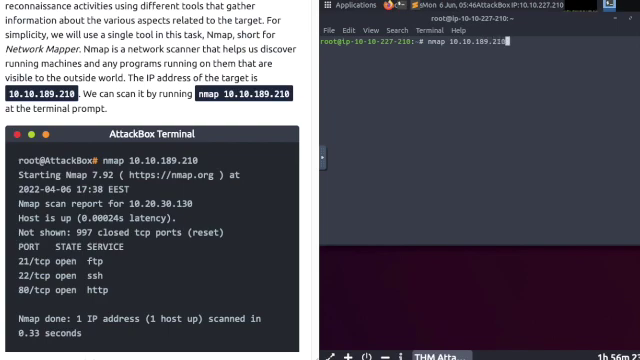
{"action": "key", "text": "Return"}
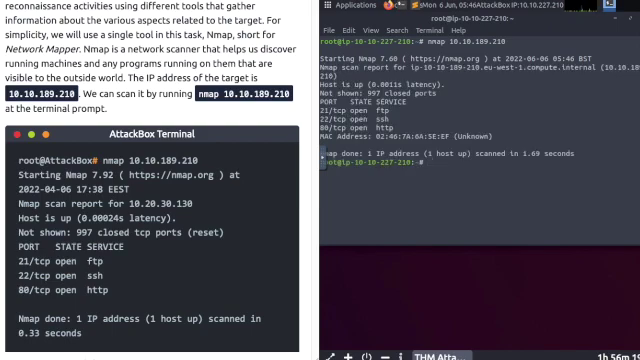
{"action": "scroll", "scroll_direction": "down", "scroll_amount": 3}
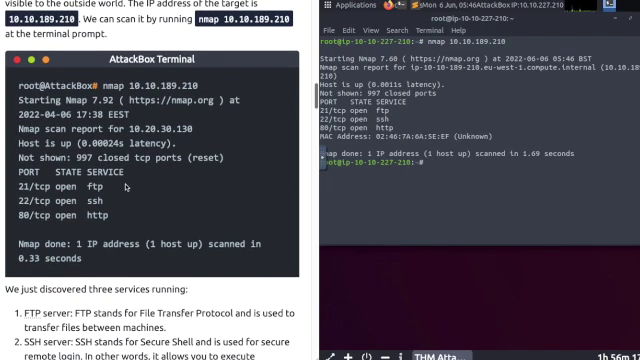
{"action": "scroll", "scroll_direction": "down", "scroll_amount": 3}
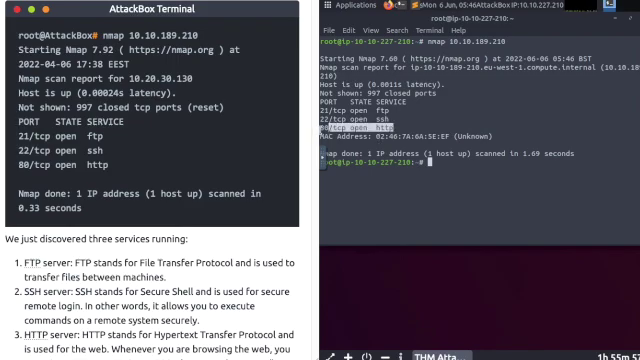
{"action": "scroll", "scroll_direction": "down", "scroll_amount": 3}
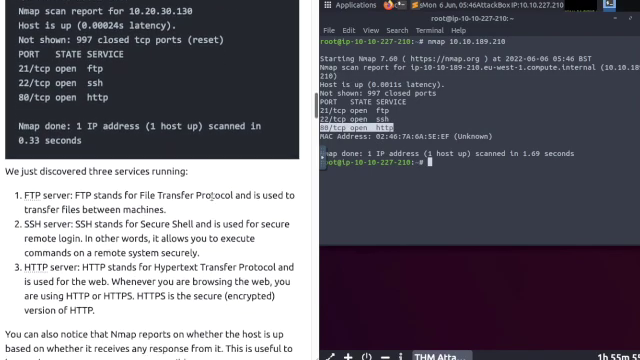
{"action": "scroll", "scroll_direction": "down", "scroll_amount": 3}
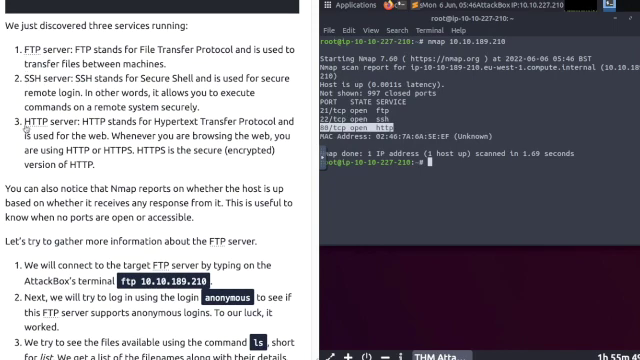
{"action": "scroll", "scroll_direction": "down", "scroll_amount": 3}
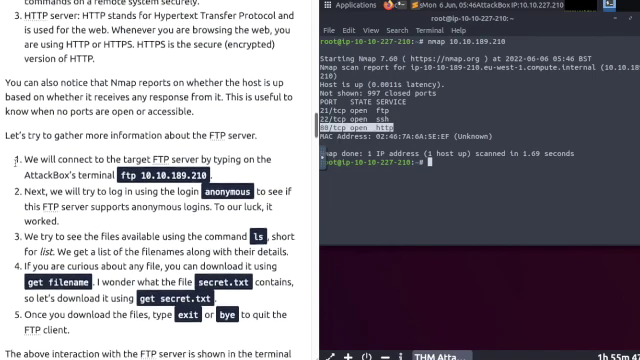
{"action": "scroll", "scroll_direction": "down", "scroll_amount": 3}
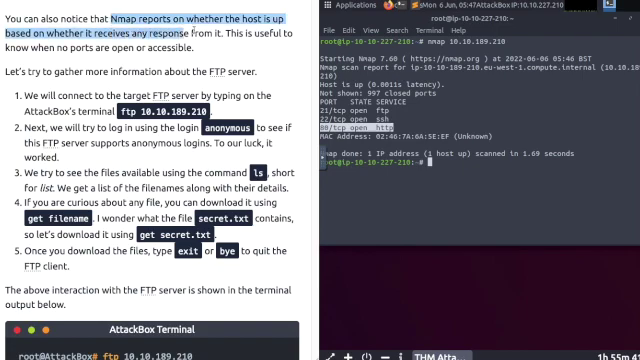
{"action": "mouse_move", "coordinate": [160, 60]}
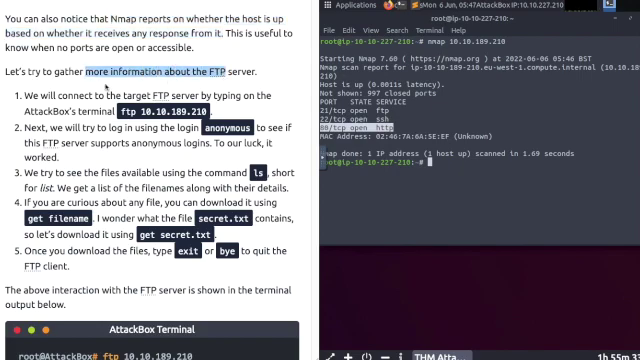
{"action": "scroll", "scroll_direction": "down", "scroll_amount": 3}
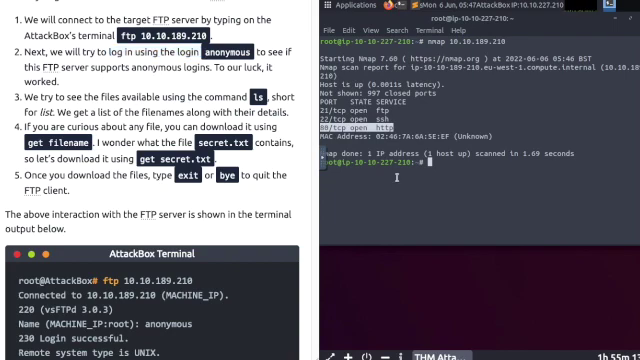
Connect to the target's FTP server and log in as anonymous to list its files
{"action": "type", "text": "ftp 10.10.189.210"}
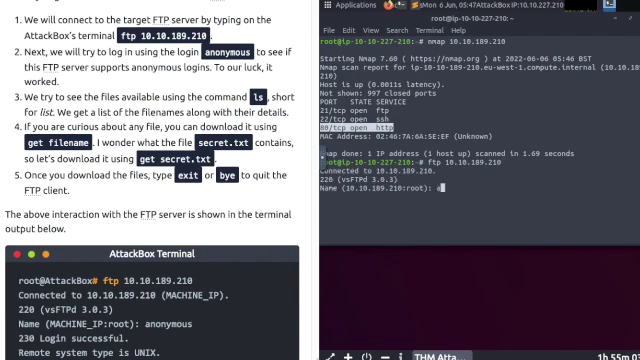
{"action": "type", "text": "anonymous"}
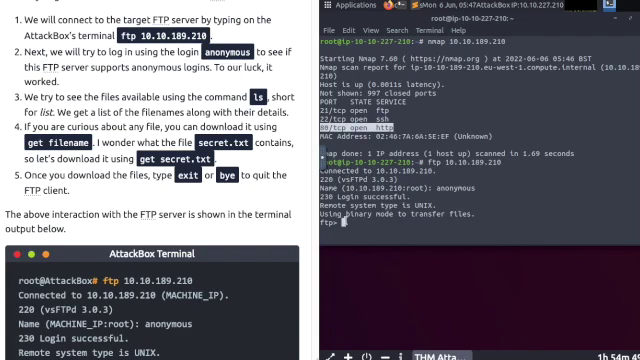
{"action": "key", "text": "Return"}
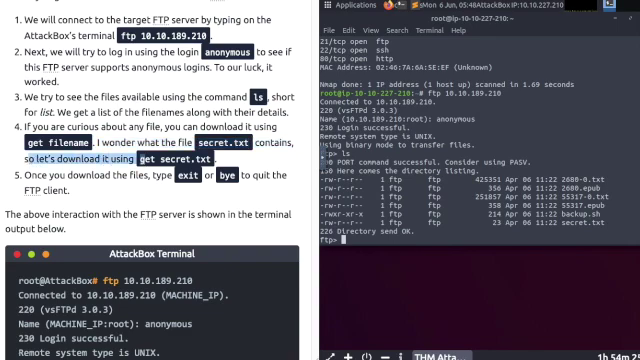
Download secret.txt from the FTP server with get and end the session
{"action": "scroll", "scroll_direction": "down", "scroll_amount": 3}
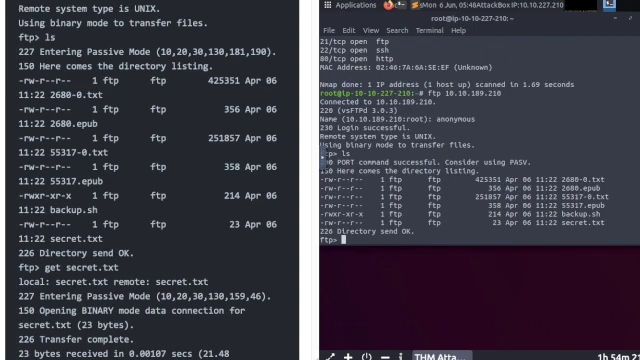
{"action": "type", "text": "get secret.txt"}
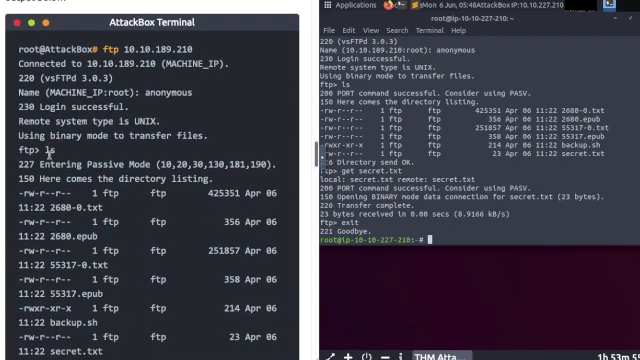
{"action": "scroll", "scroll_direction": "down", "scroll_amount": 3}
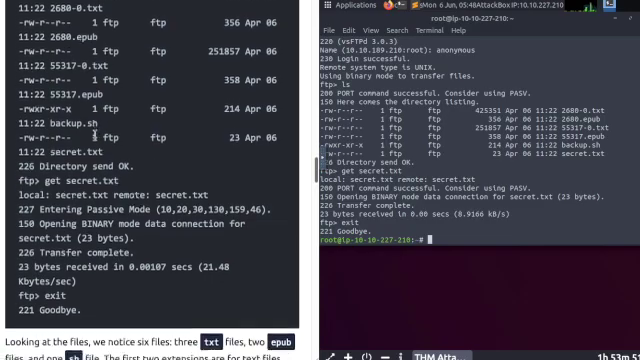
Display secret.txt with cat, revealing the root password
{"action": "scroll", "scroll_direction": "down", "scroll_amount": 3}
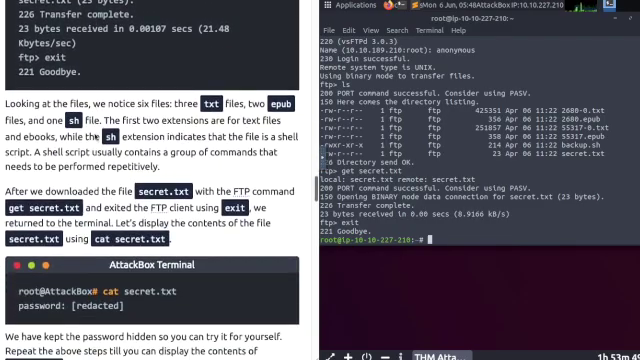
{"action": "scroll", "scroll_direction": "down", "scroll_amount": 3}
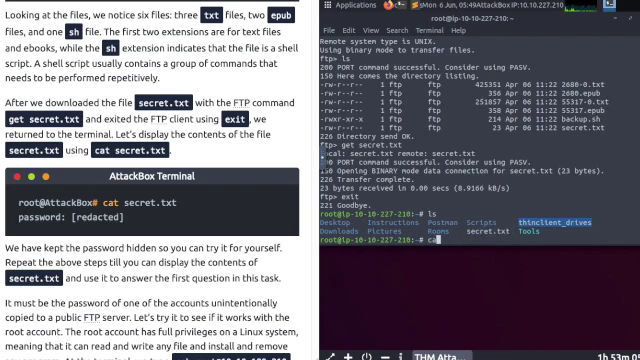
{"action": "type", "text": "cat secret.txt"}
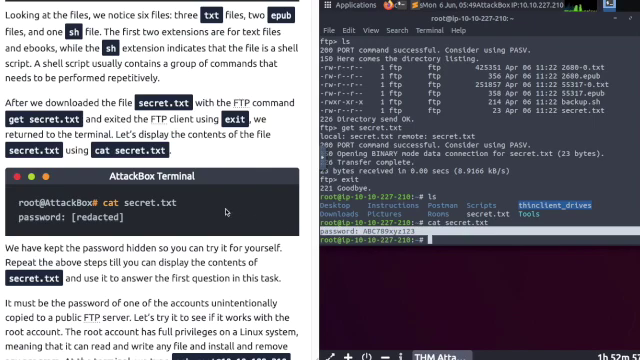
{"action": "scroll", "scroll_direction": "down", "scroll_amount": 3}
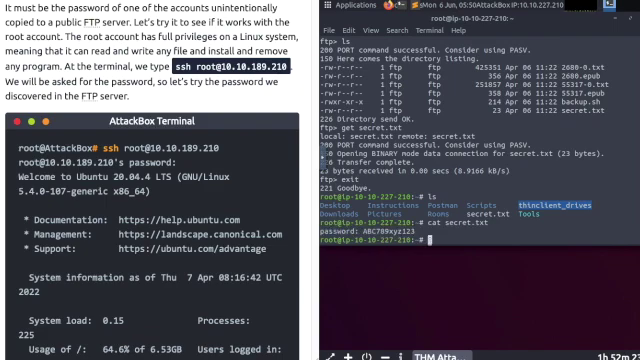
SSH to the target as root, accept the host key, and confirm identity with whoami
{"action": "type", "text": "ssh roo"}
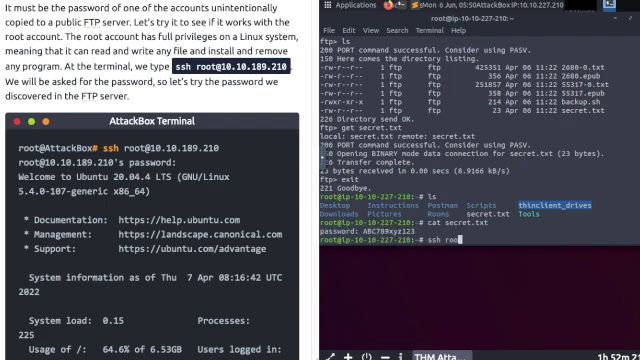
{"action": "type", "text": "@10.10.189.210"}
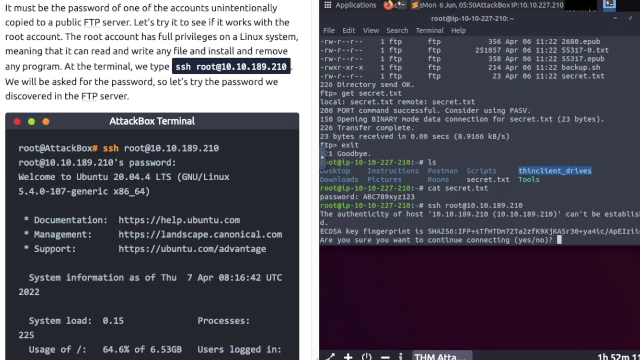
{"action": "type", "text": "yes"}
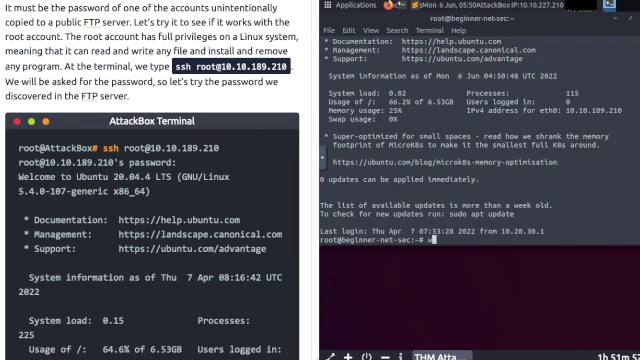
{"action": "type", "text": "whoami"}
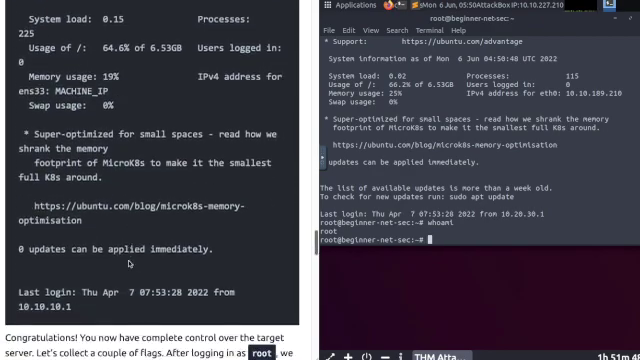
{"action": "scroll", "scroll_direction": "down", "scroll_amount": 3}
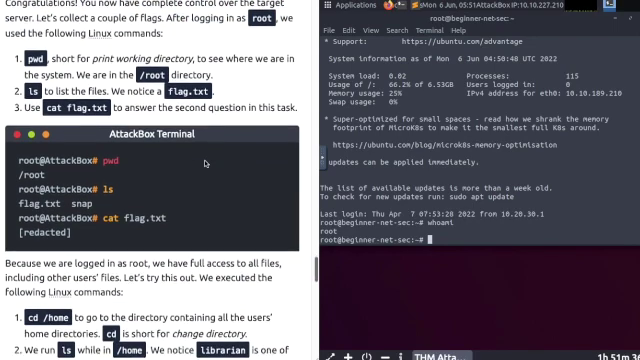
Check pwd and ls in root's home, then cat flag.txt showing THM{FTP_SERVER_OWNED}
{"action": "scroll", "scroll_direction": "down", "scroll_amount": 3}
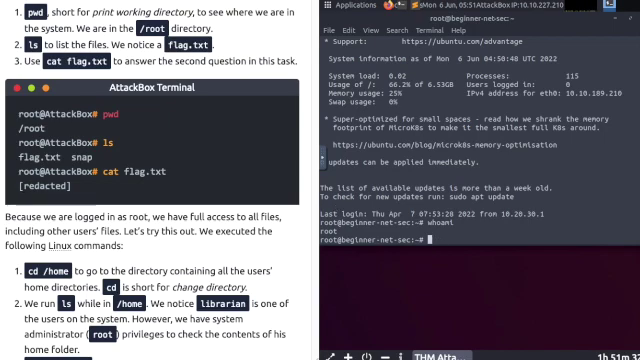
{"action": "type", "text": "pwd"}
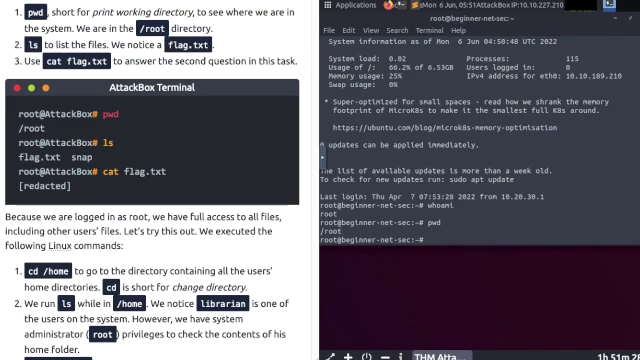
{"action": "type", "text": "ls"}
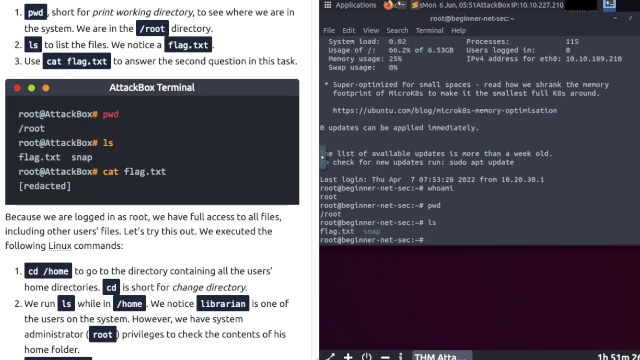
{"action": "type", "text": "cat"}
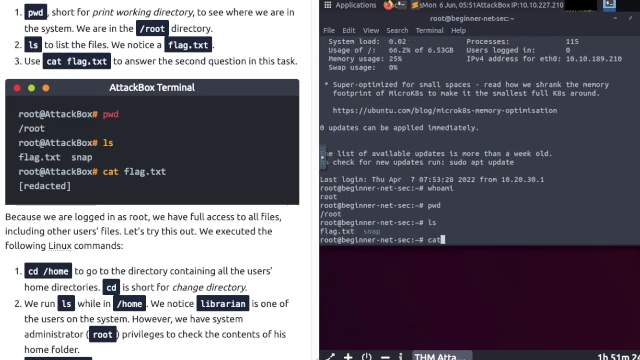
{"action": "type", "text": "flag.txt"}
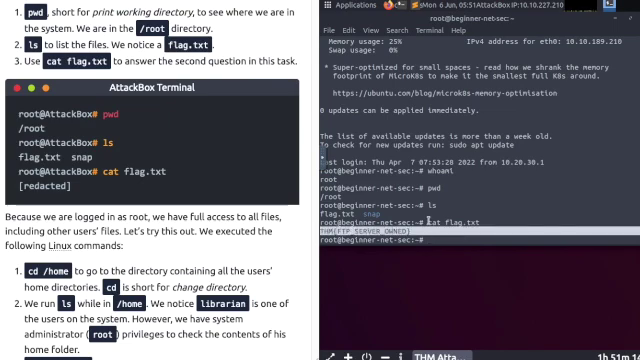
{"action": "key", "text": "Return"}
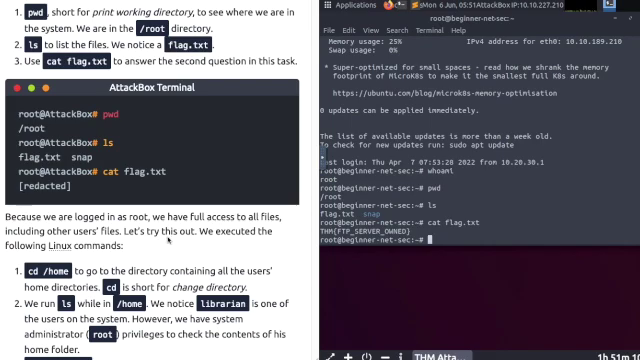
{"action": "scroll", "scroll_direction": "down", "scroll_amount": 3}
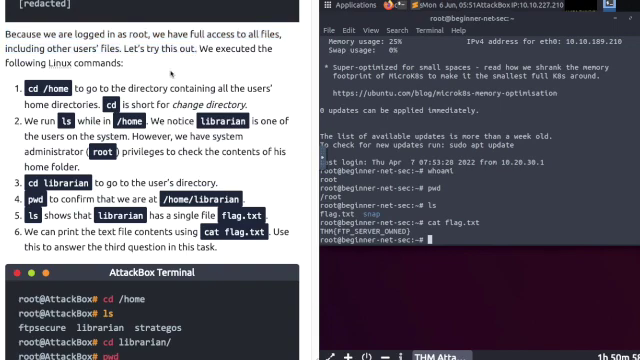
Move into /home/librarian, list it, and cat the librarian user's flag.txt
{"action": "scroll", "scroll_direction": "down", "scroll_amount": 3}
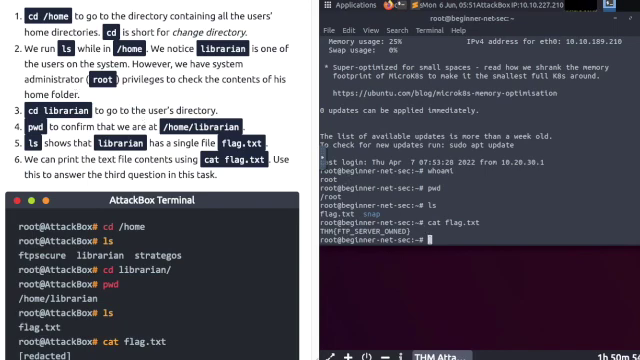
{"action": "type", "text": "cd /"}
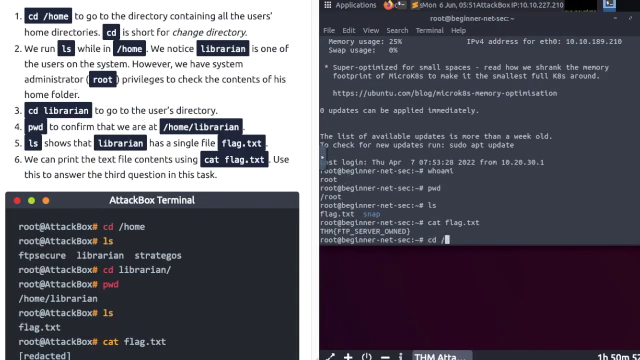
{"action": "type", "text": "home"}
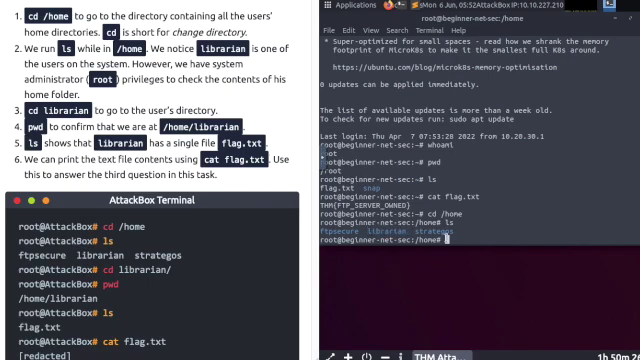
{"action": "type", "text": "cd librarian/"}
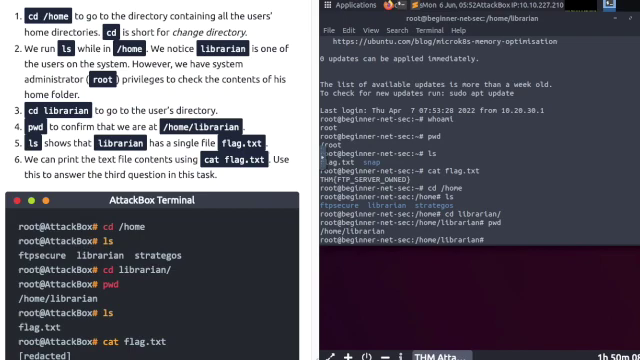
{"action": "type", "text": "ls"}
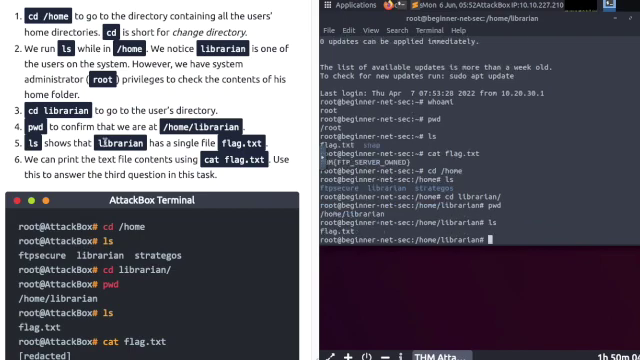
{"action": "type", "text": "cat"}
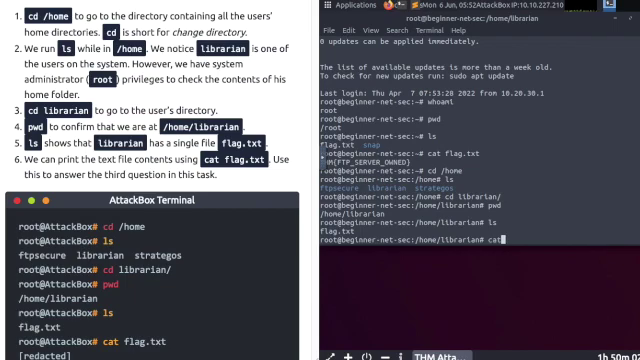
{"action": "key", "text": "Return"}
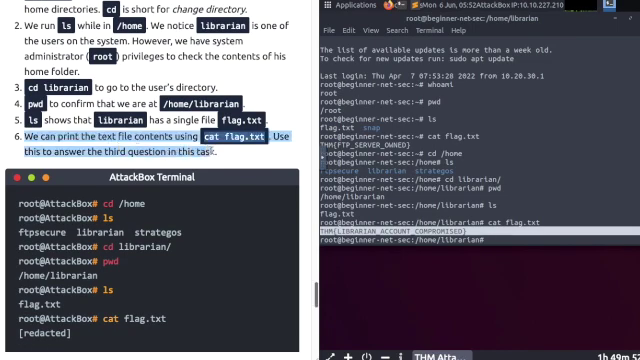
Scroll down to the task questions to submit the secret.txt password and root flag answers
{"action": "scroll", "scroll_direction": "down", "scroll_amount": 3}
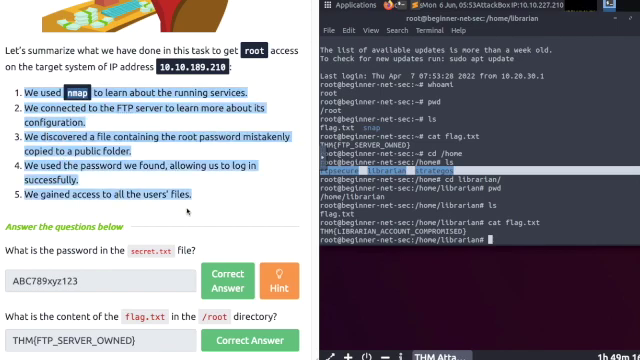
Scroll to the librarian flag question and have its answer marked correct
{"action": "scroll", "scroll_direction": "down", "scroll_amount": 3}
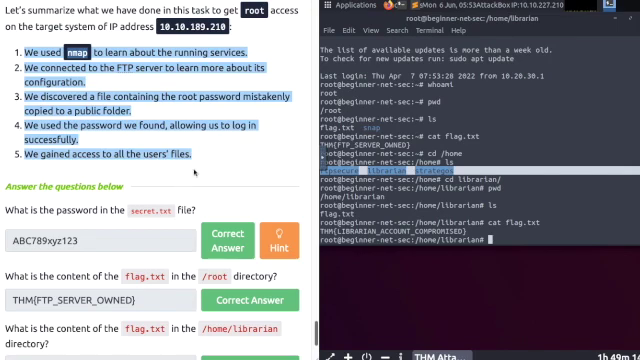
{"action": "scroll", "scroll_direction": "down", "scroll_amount": 3}
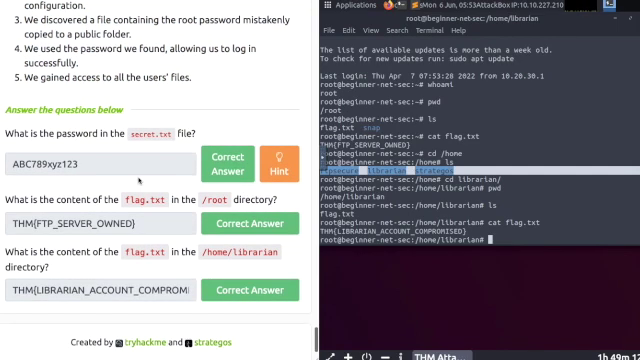
{"action": "scroll", "scroll_direction": "down", "scroll_amount": 3}
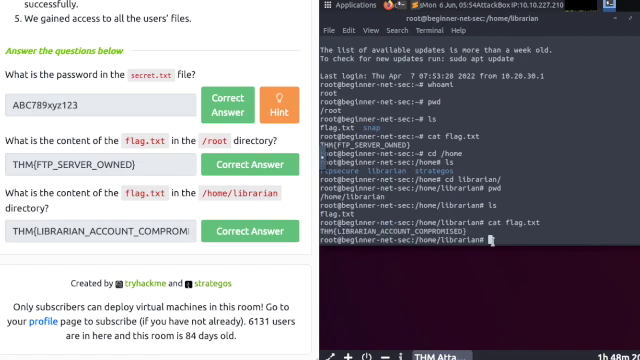
Exit the root SSH session on the target server
{"action": "type", "text": "exit"}
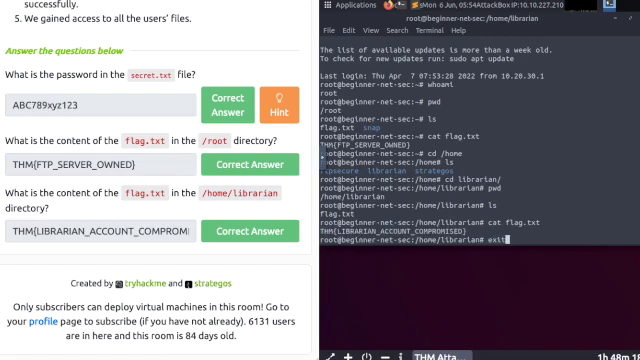
{"action": "key", "text": "Return"}
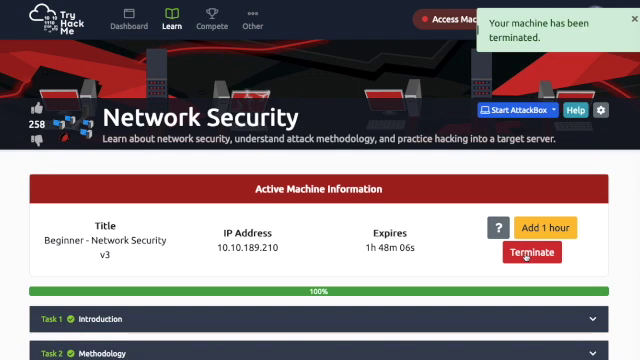
Terminate the active target machine from the Active Machine Information panel
{"action": "left_click", "coordinate": [534, 252]}
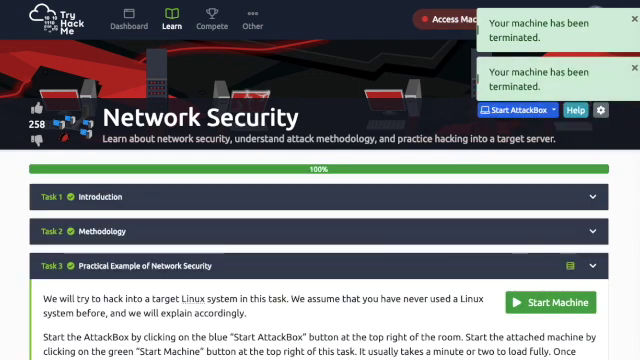